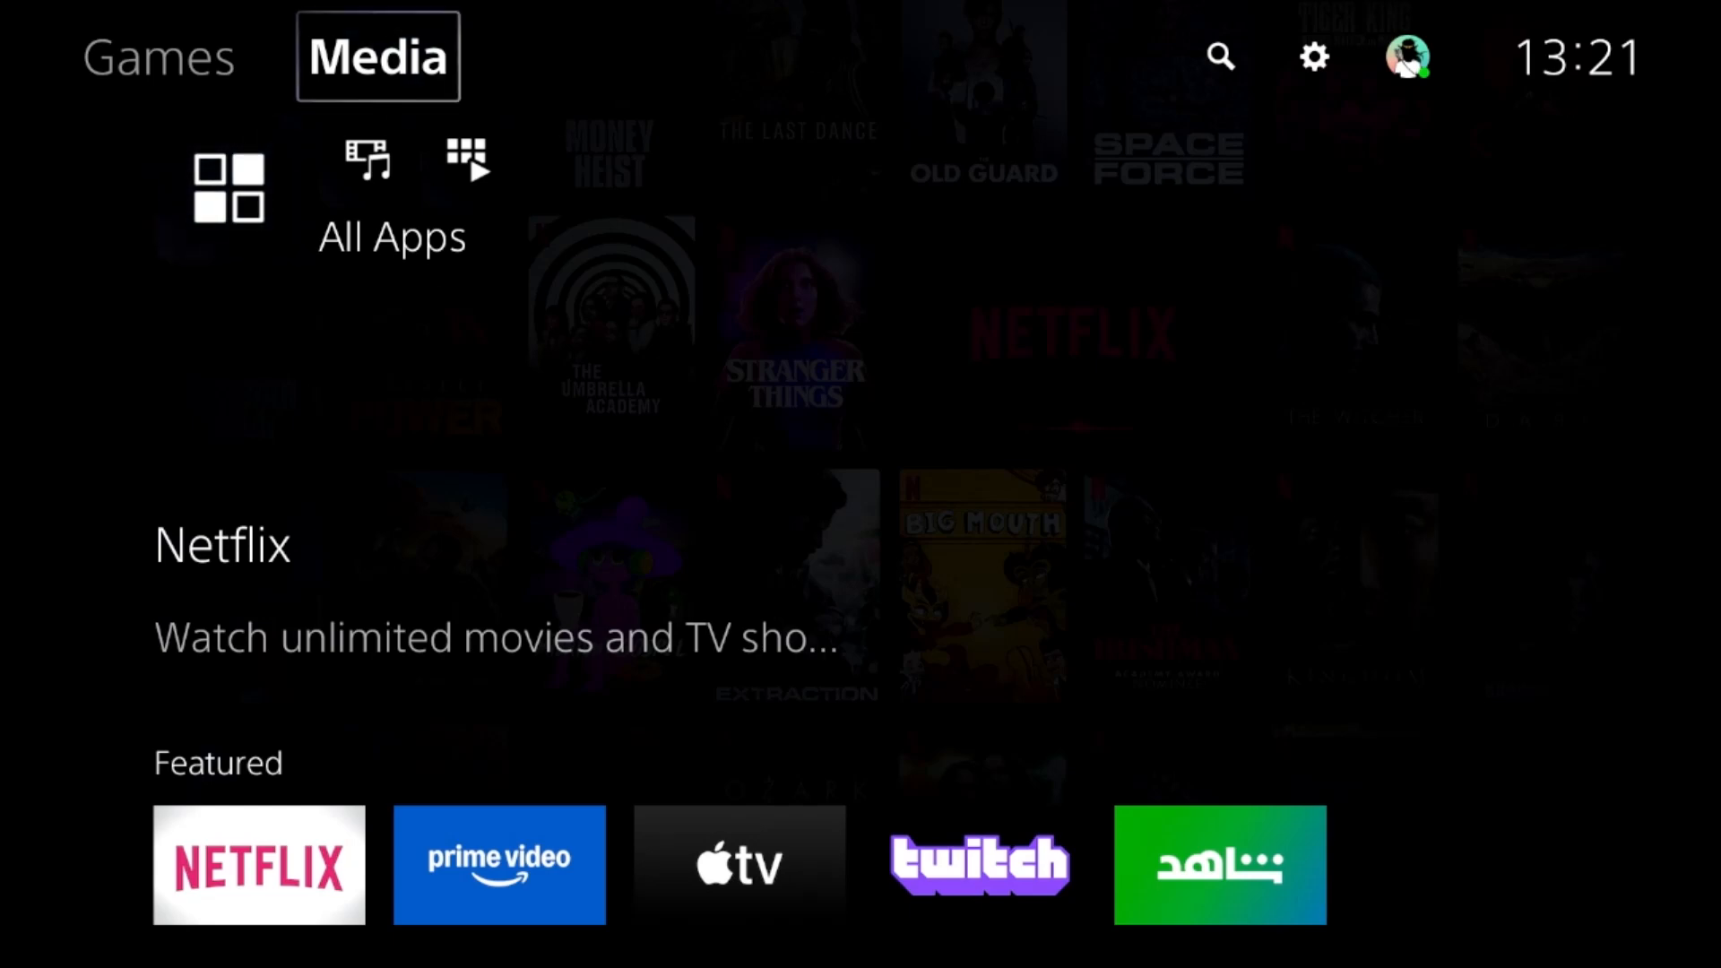
# Leave the Media home screen for the main Settings menu.
pyautogui.click(1312, 57)
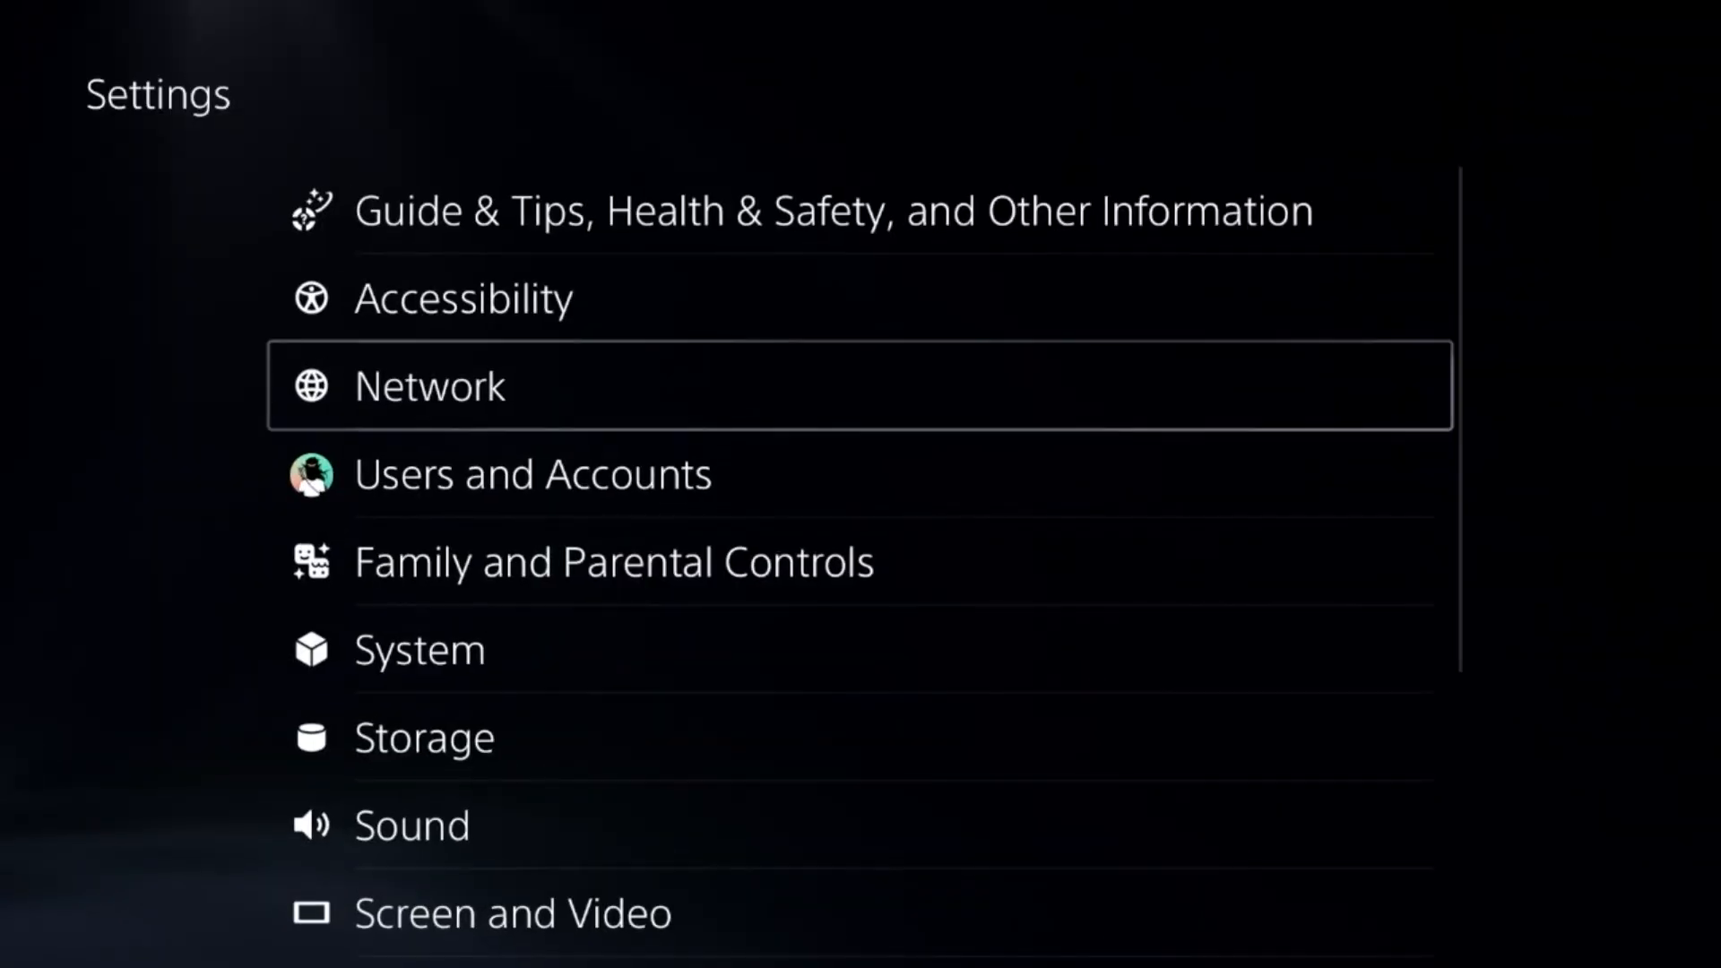
pyautogui.click(615, 561)
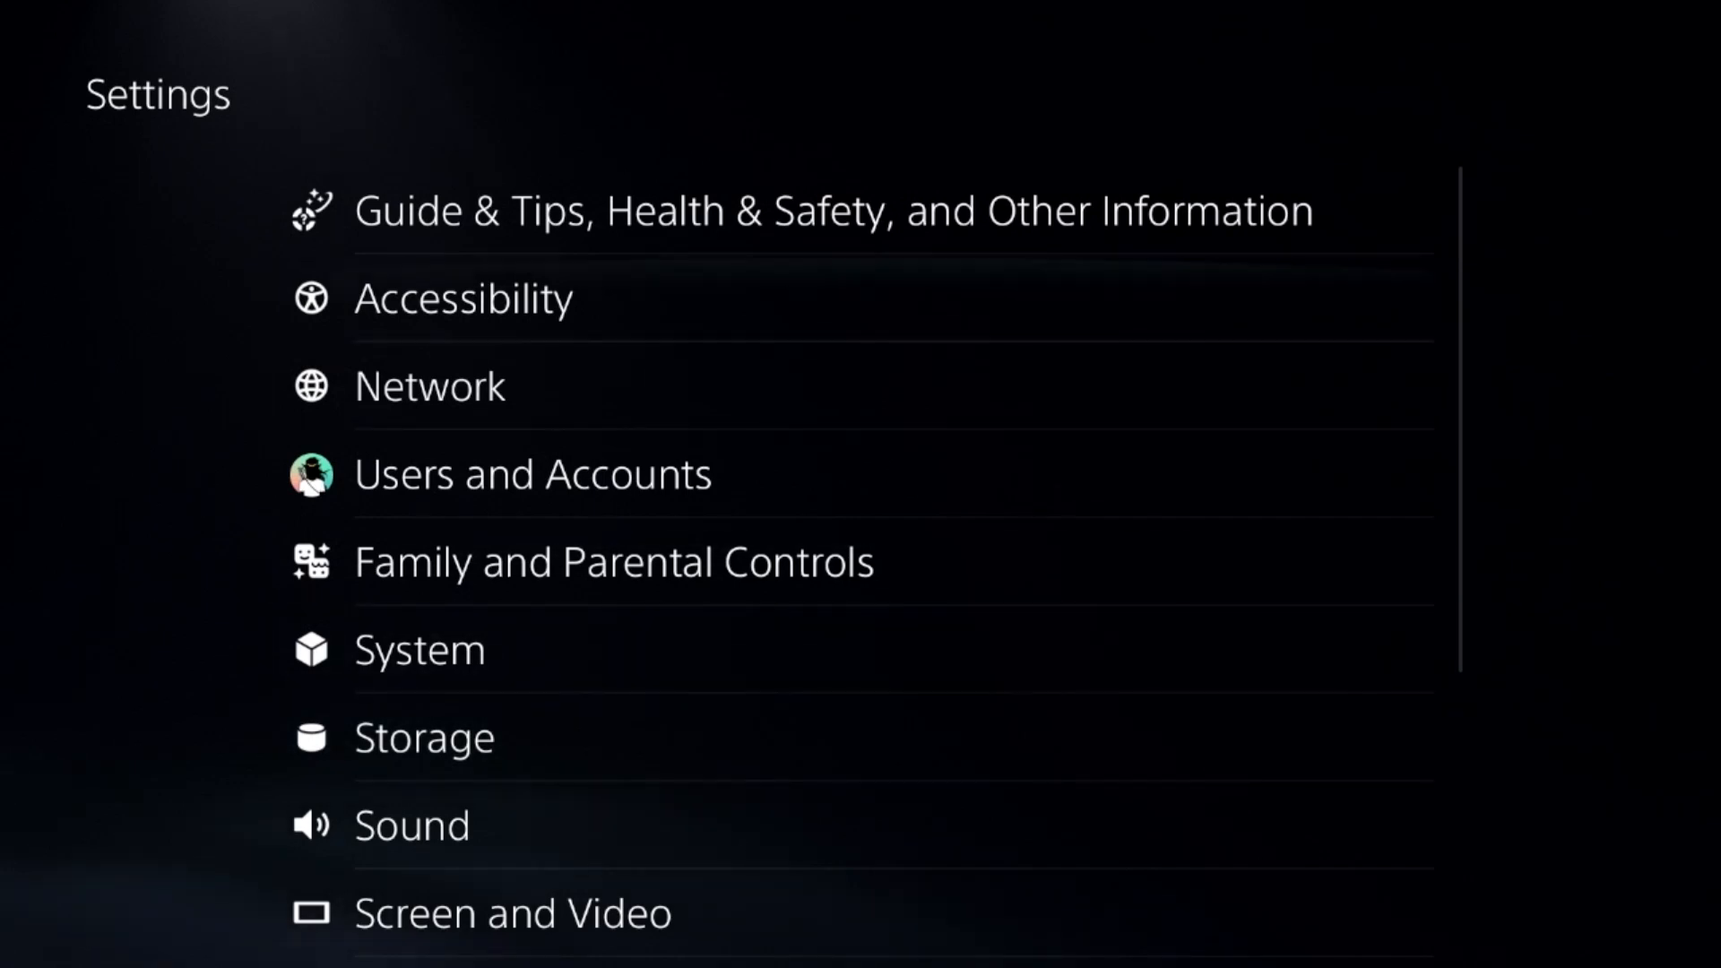
# Show Network settings with Connect to the Internet and Set Up Internet Connection.
pyautogui.click(429, 385)
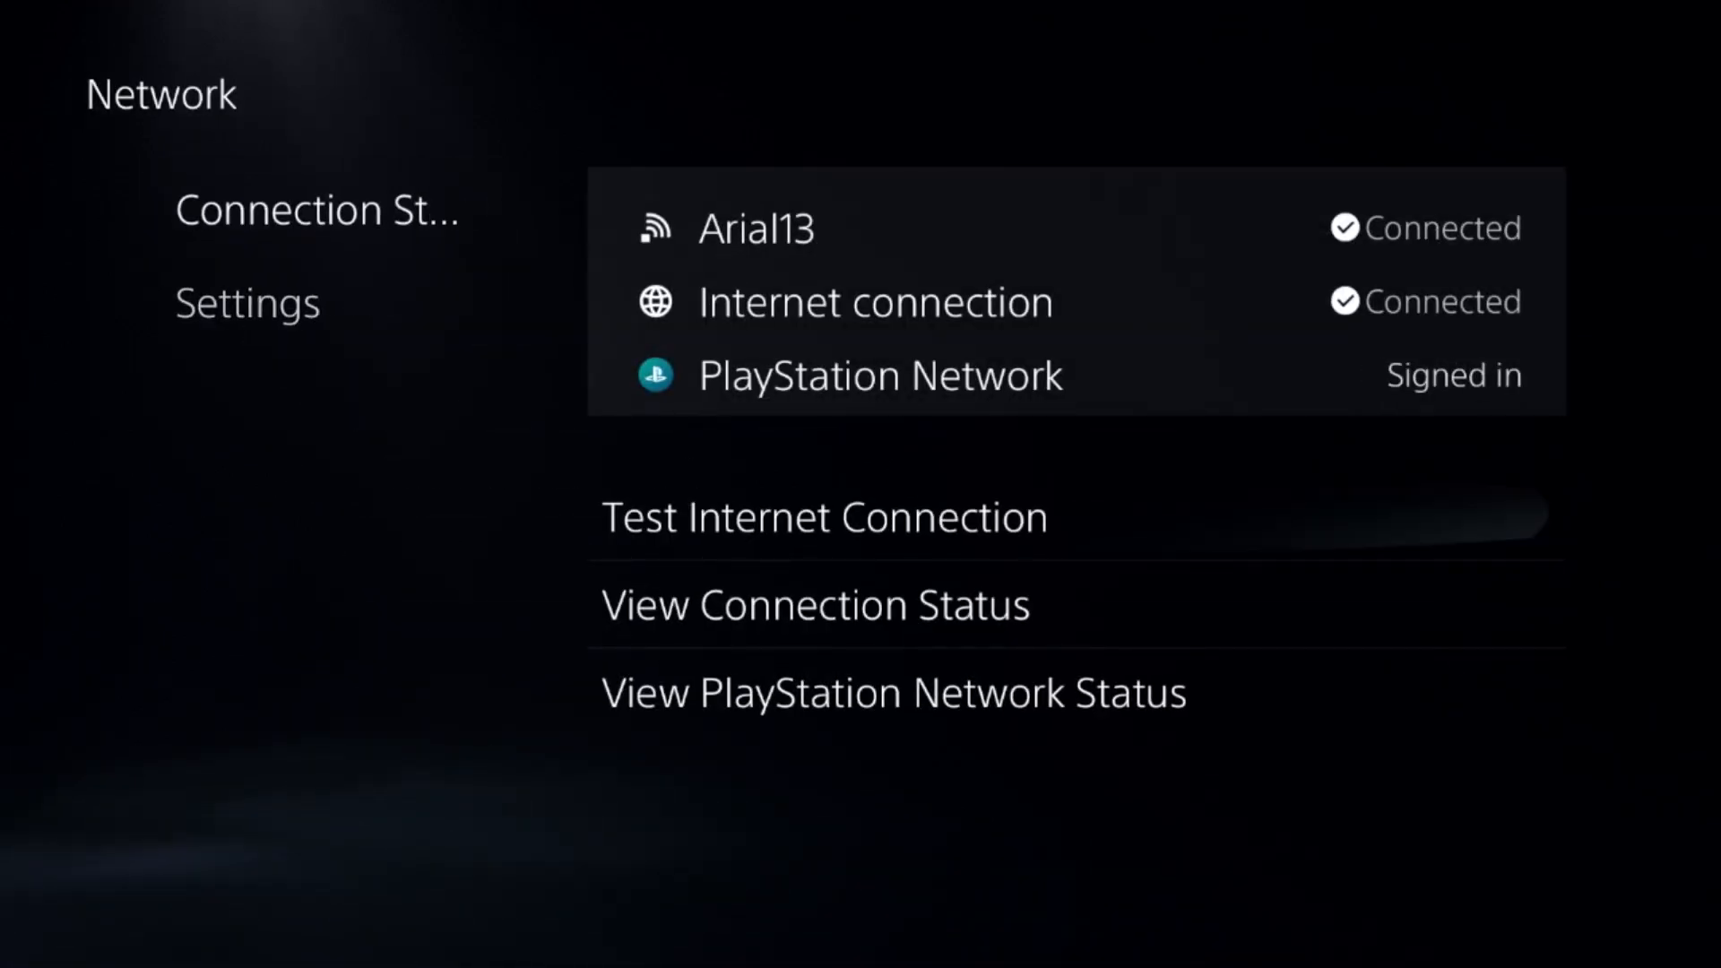
pyautogui.click(891, 693)
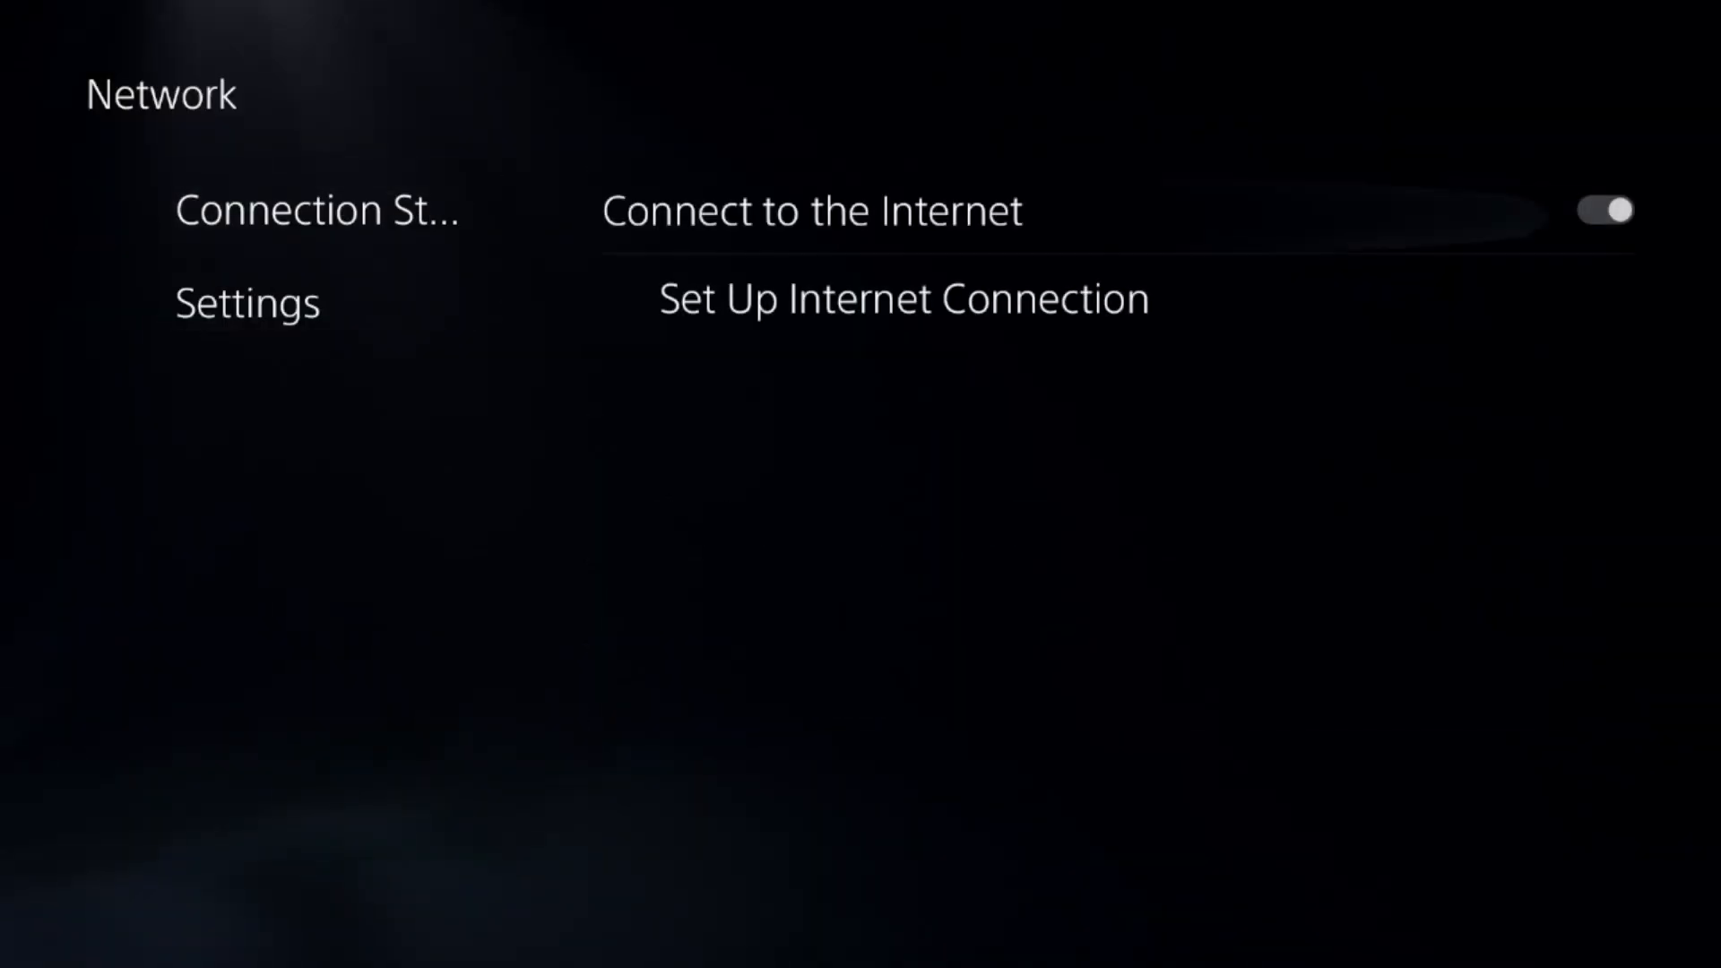
# Open Arial13's Advanced Settings and set manual DNS 8.8.8.8 and 8.8.4.4.
pyautogui.click(902, 299)
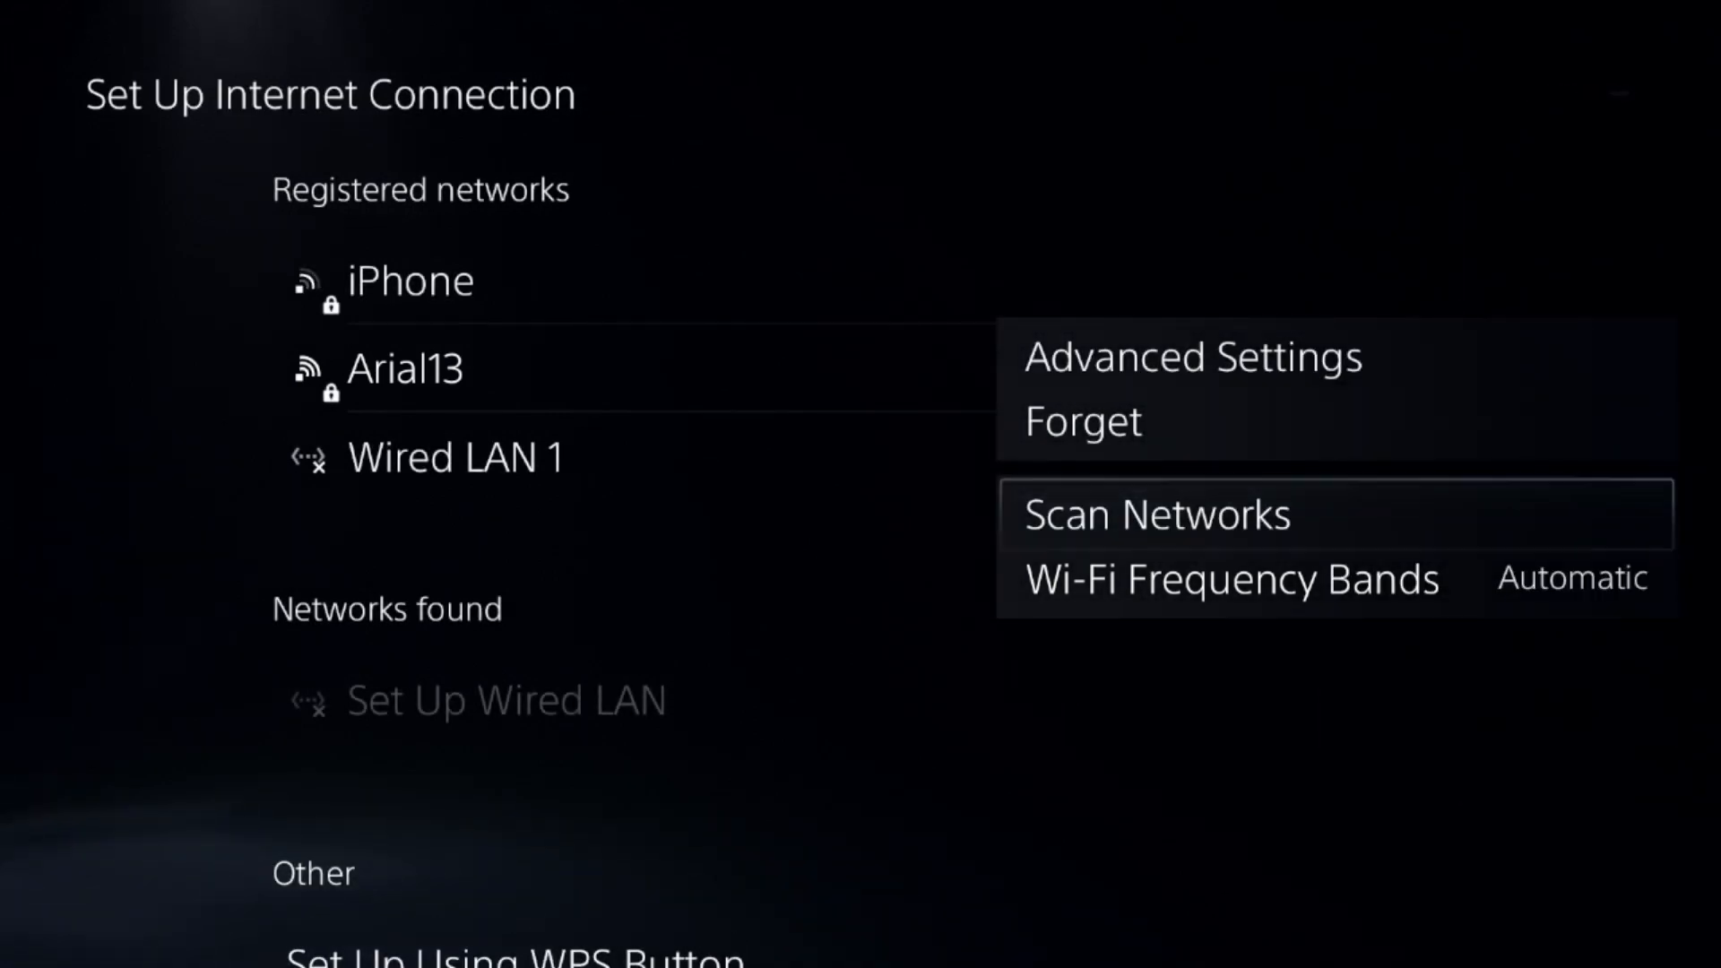
pyautogui.click(1192, 356)
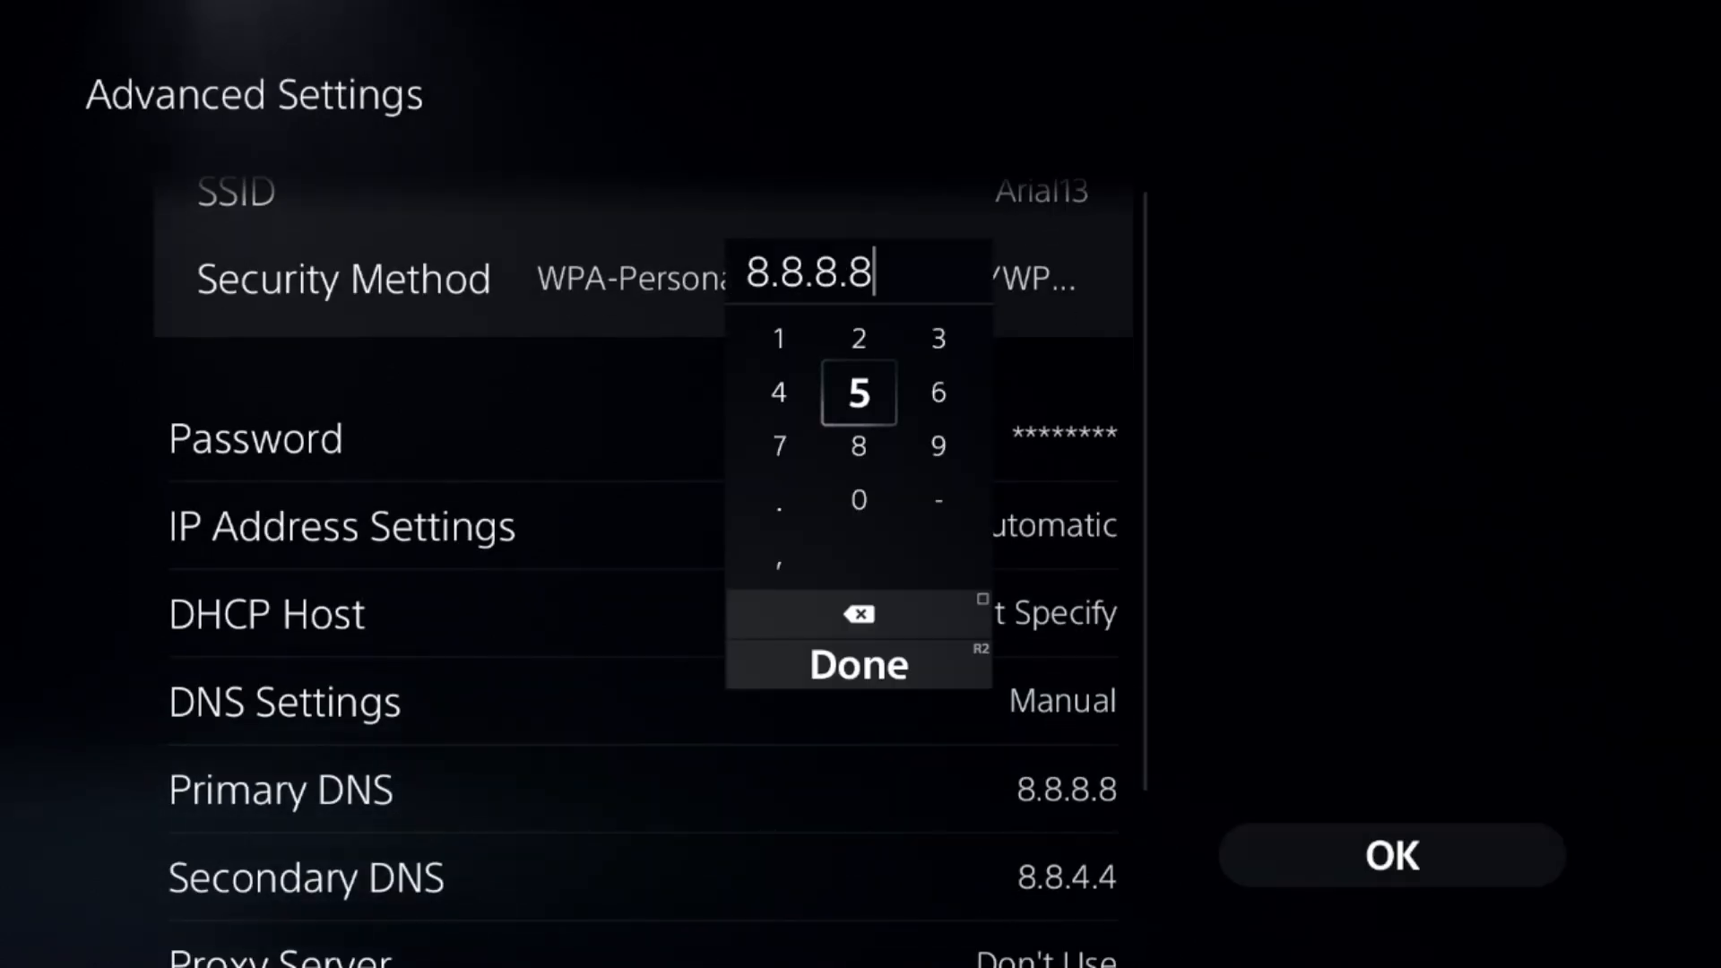
# Confirm primary DNS 8.8.8.8 and secondary 8.8.4.4, then save Arial13's advanced settings.
pyautogui.click(858, 664)
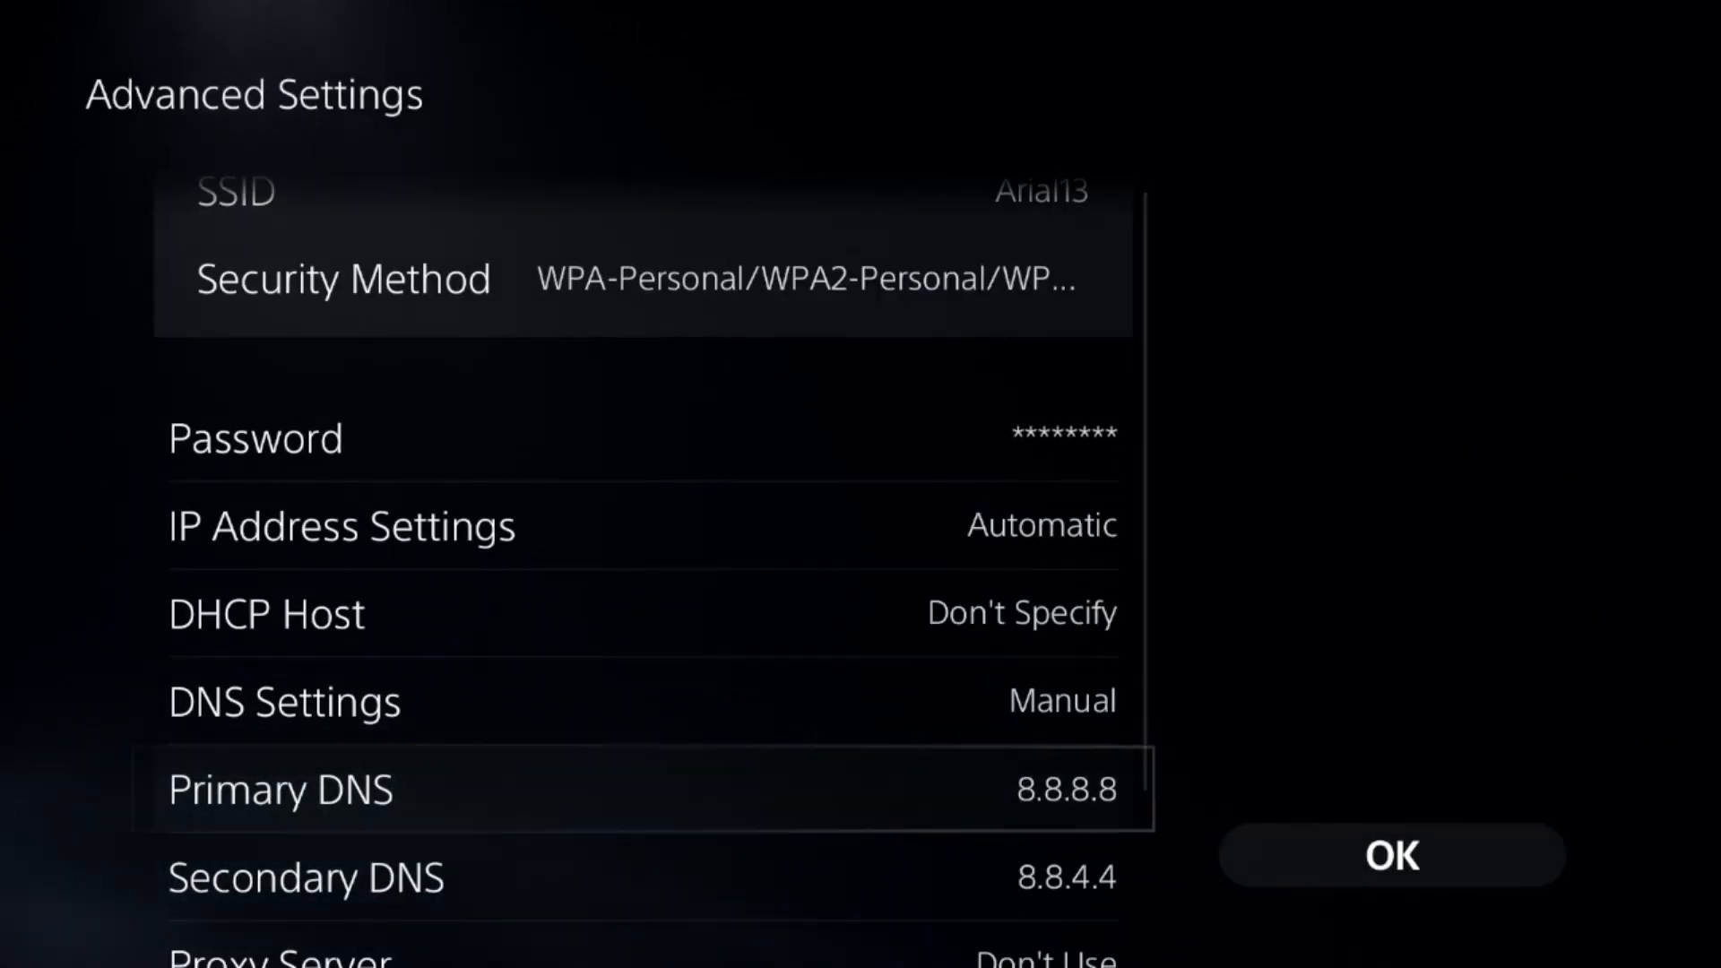
pyautogui.scroll(-3)
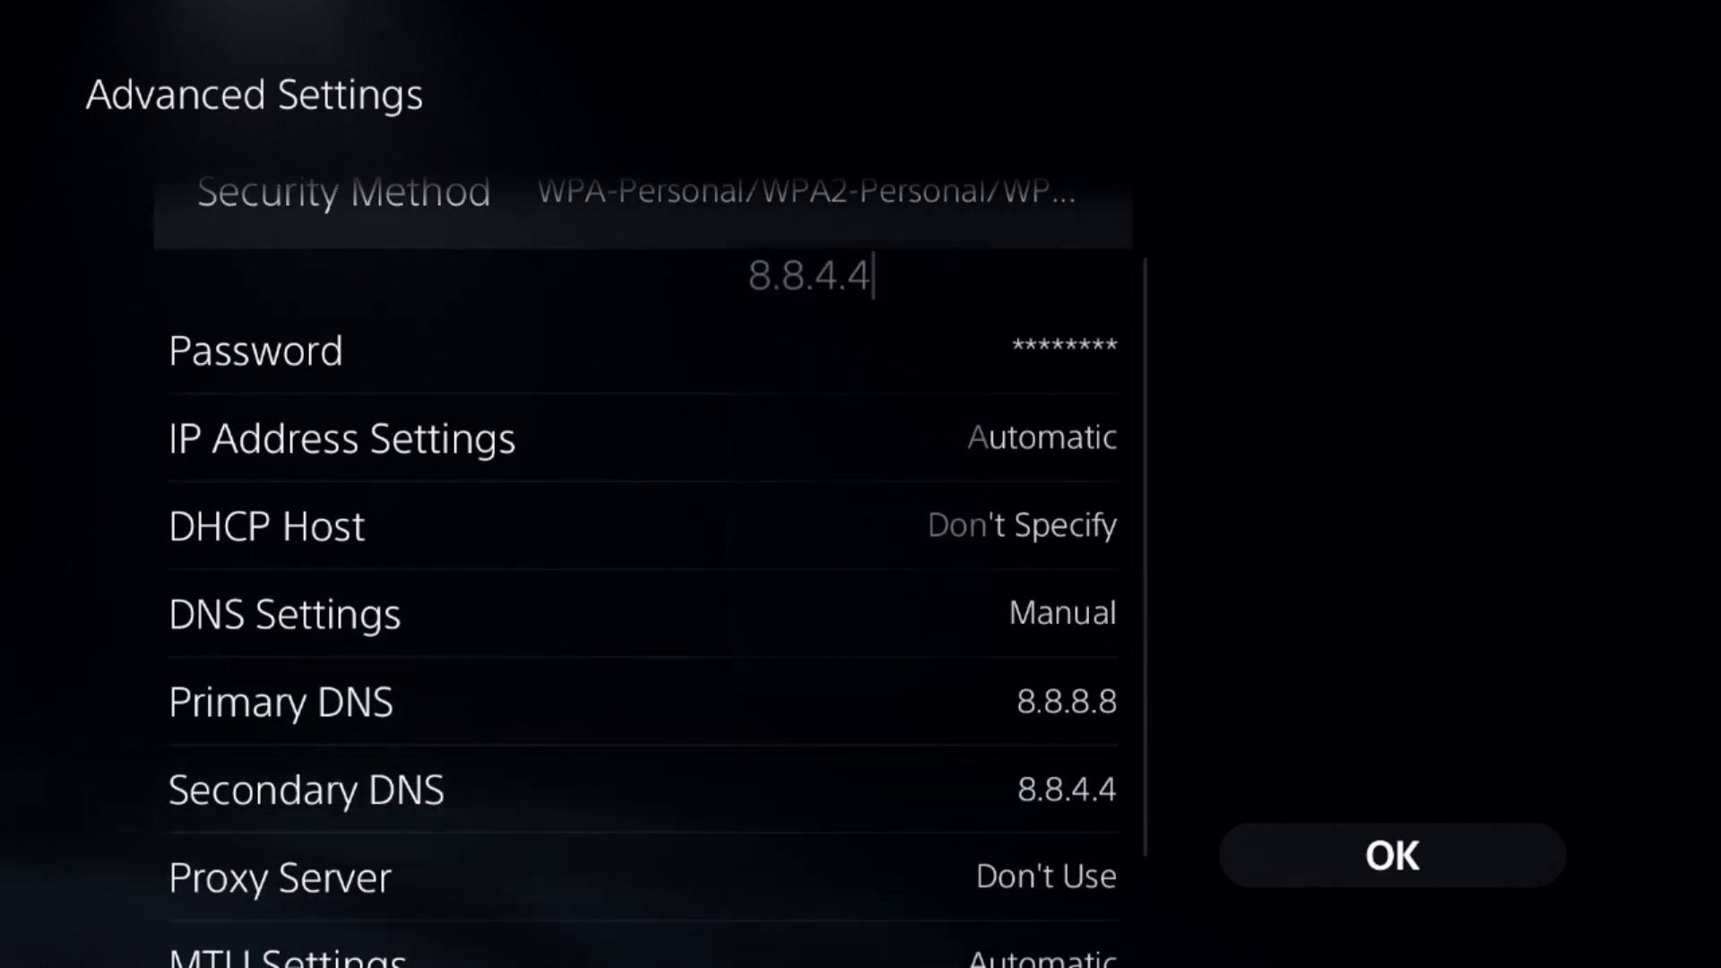
pyautogui.click(807, 272)
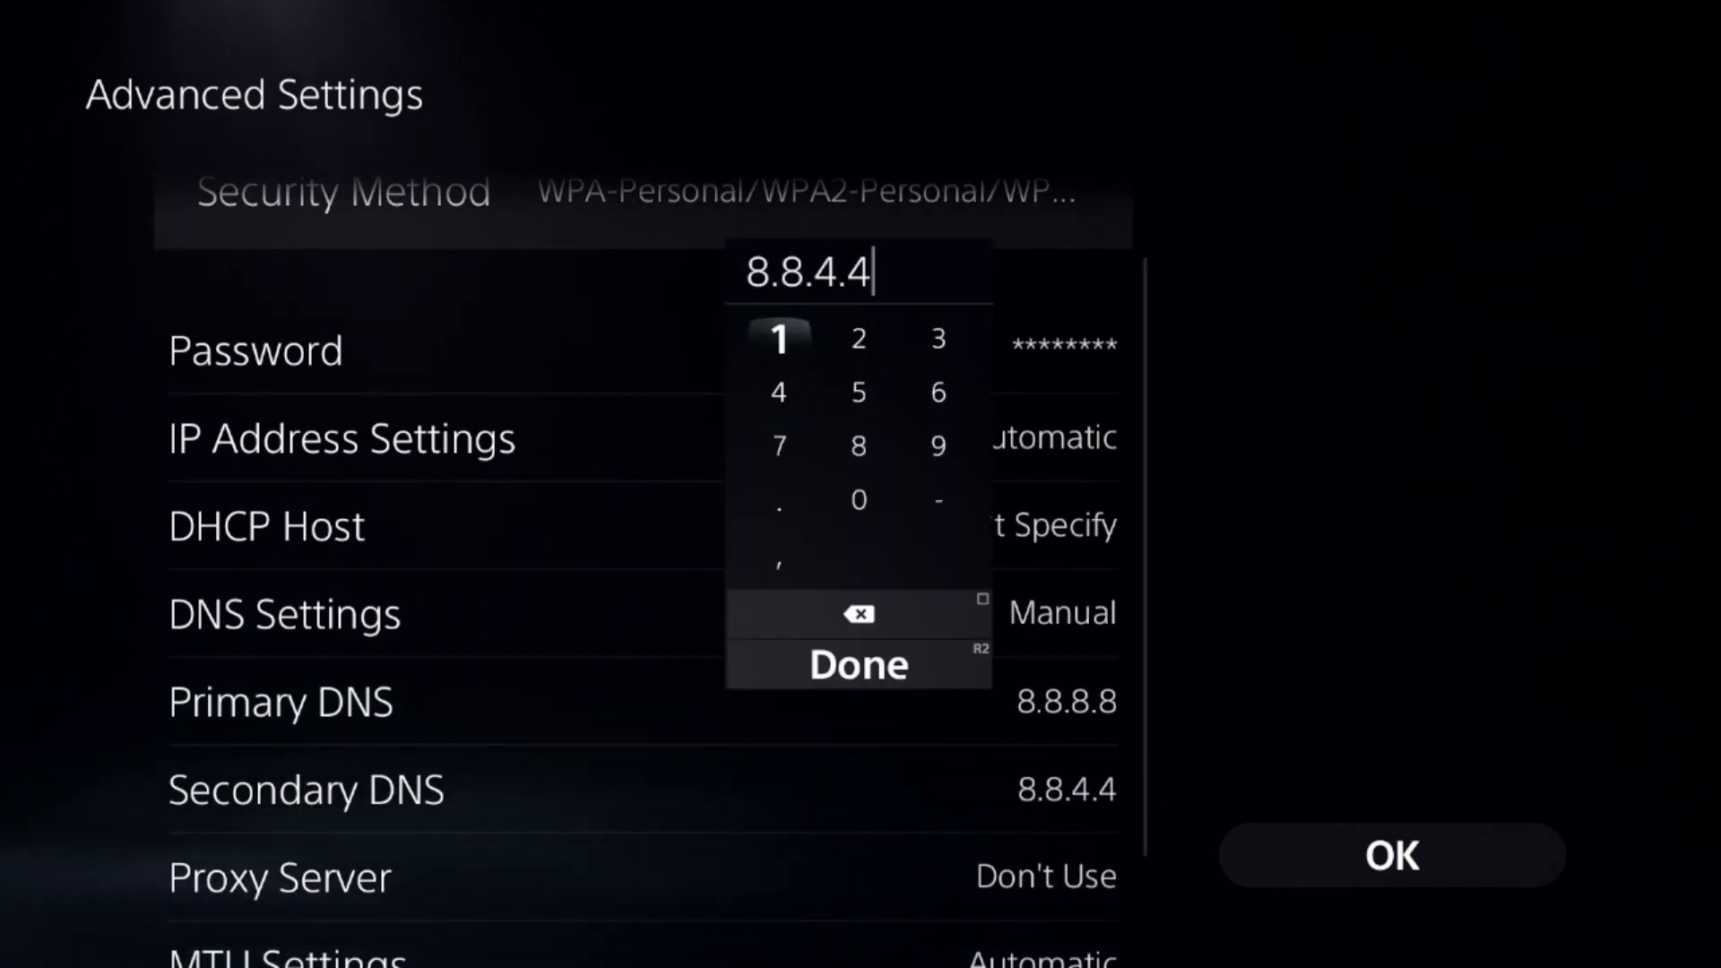
pyautogui.click(859, 664)
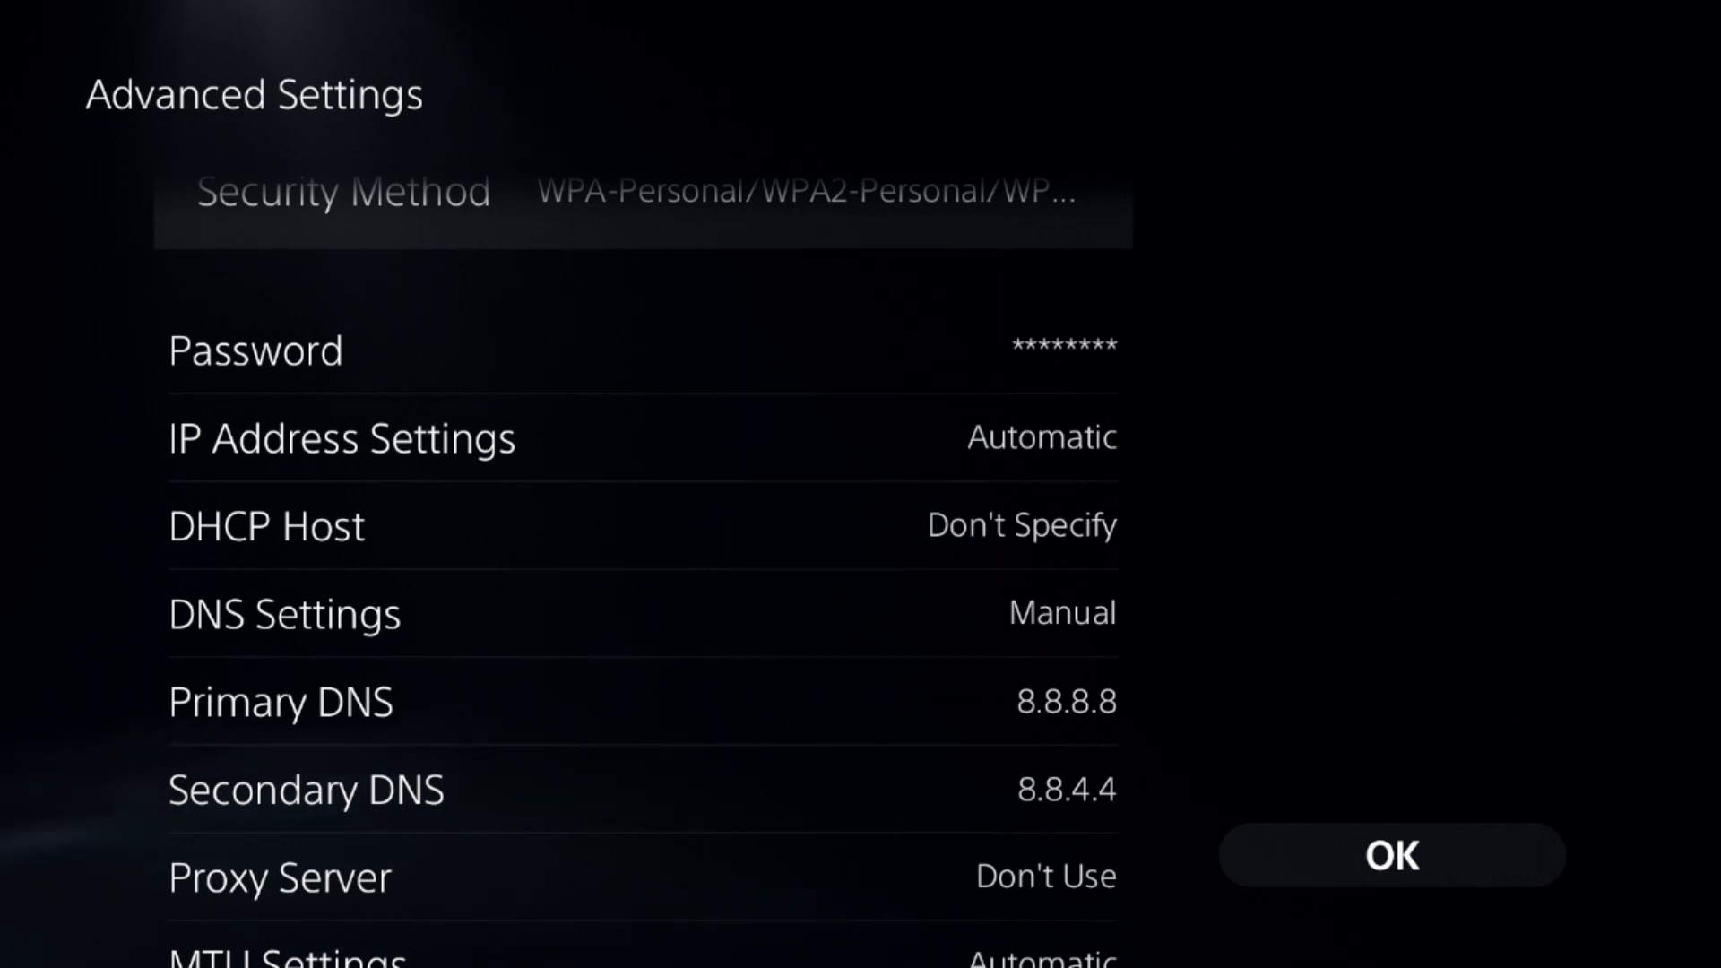
pyautogui.moveTo(1391, 856)
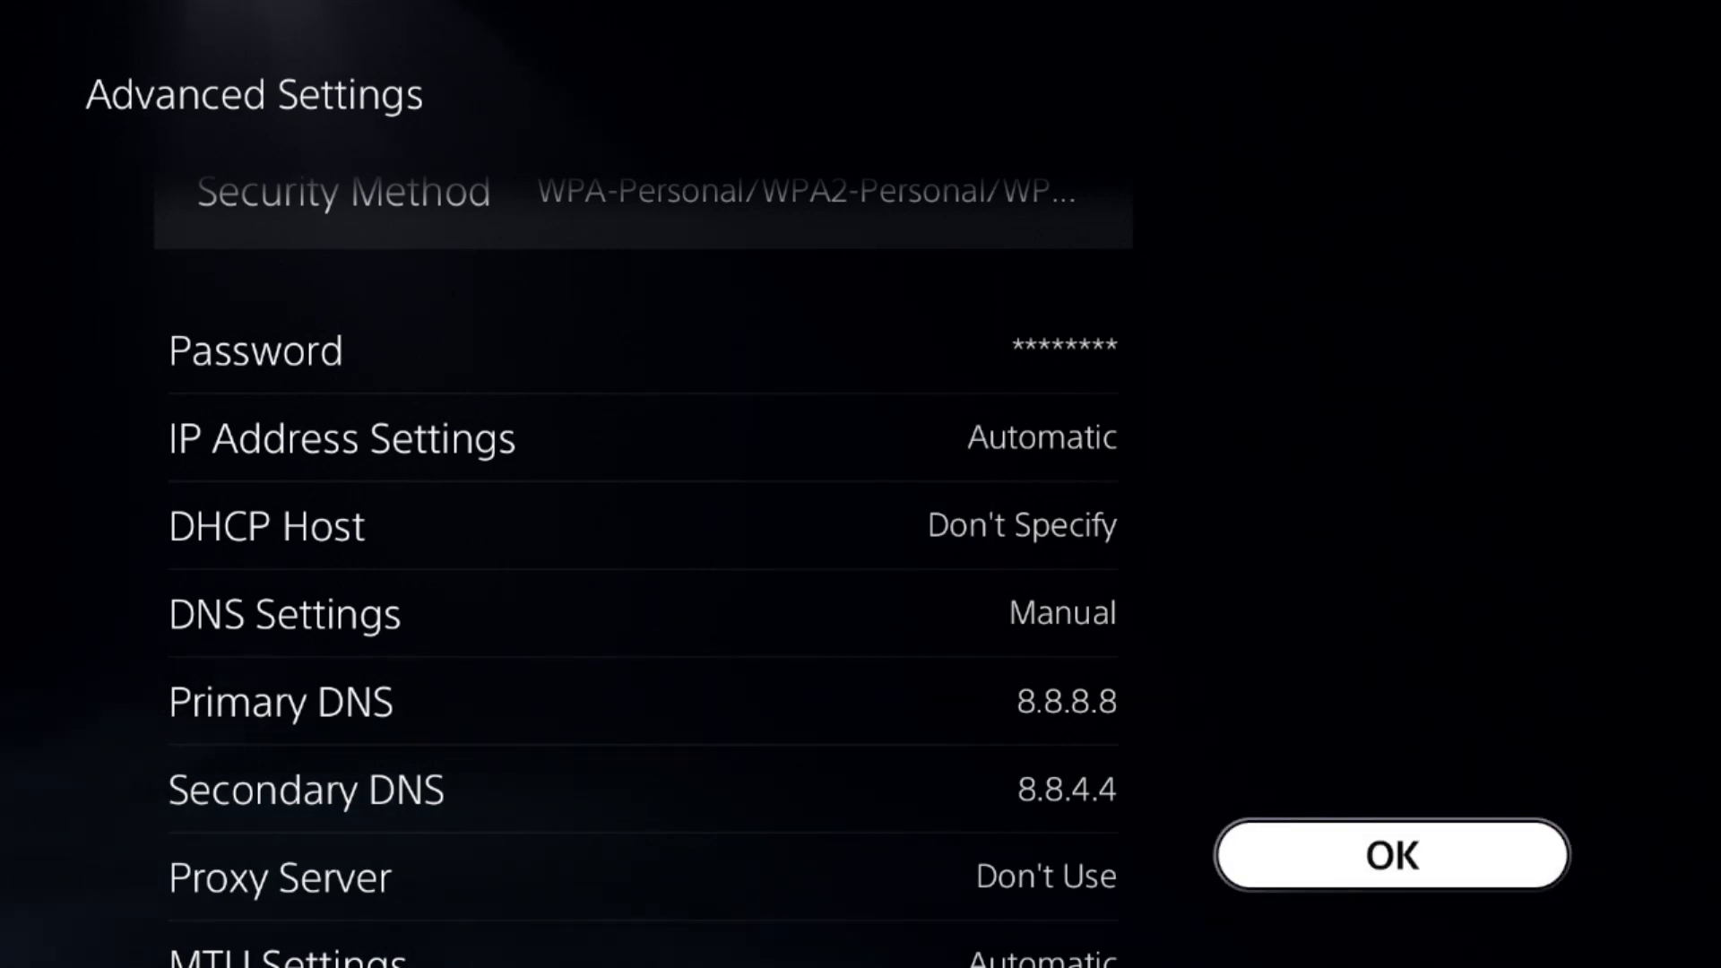
pyautogui.click(1390, 856)
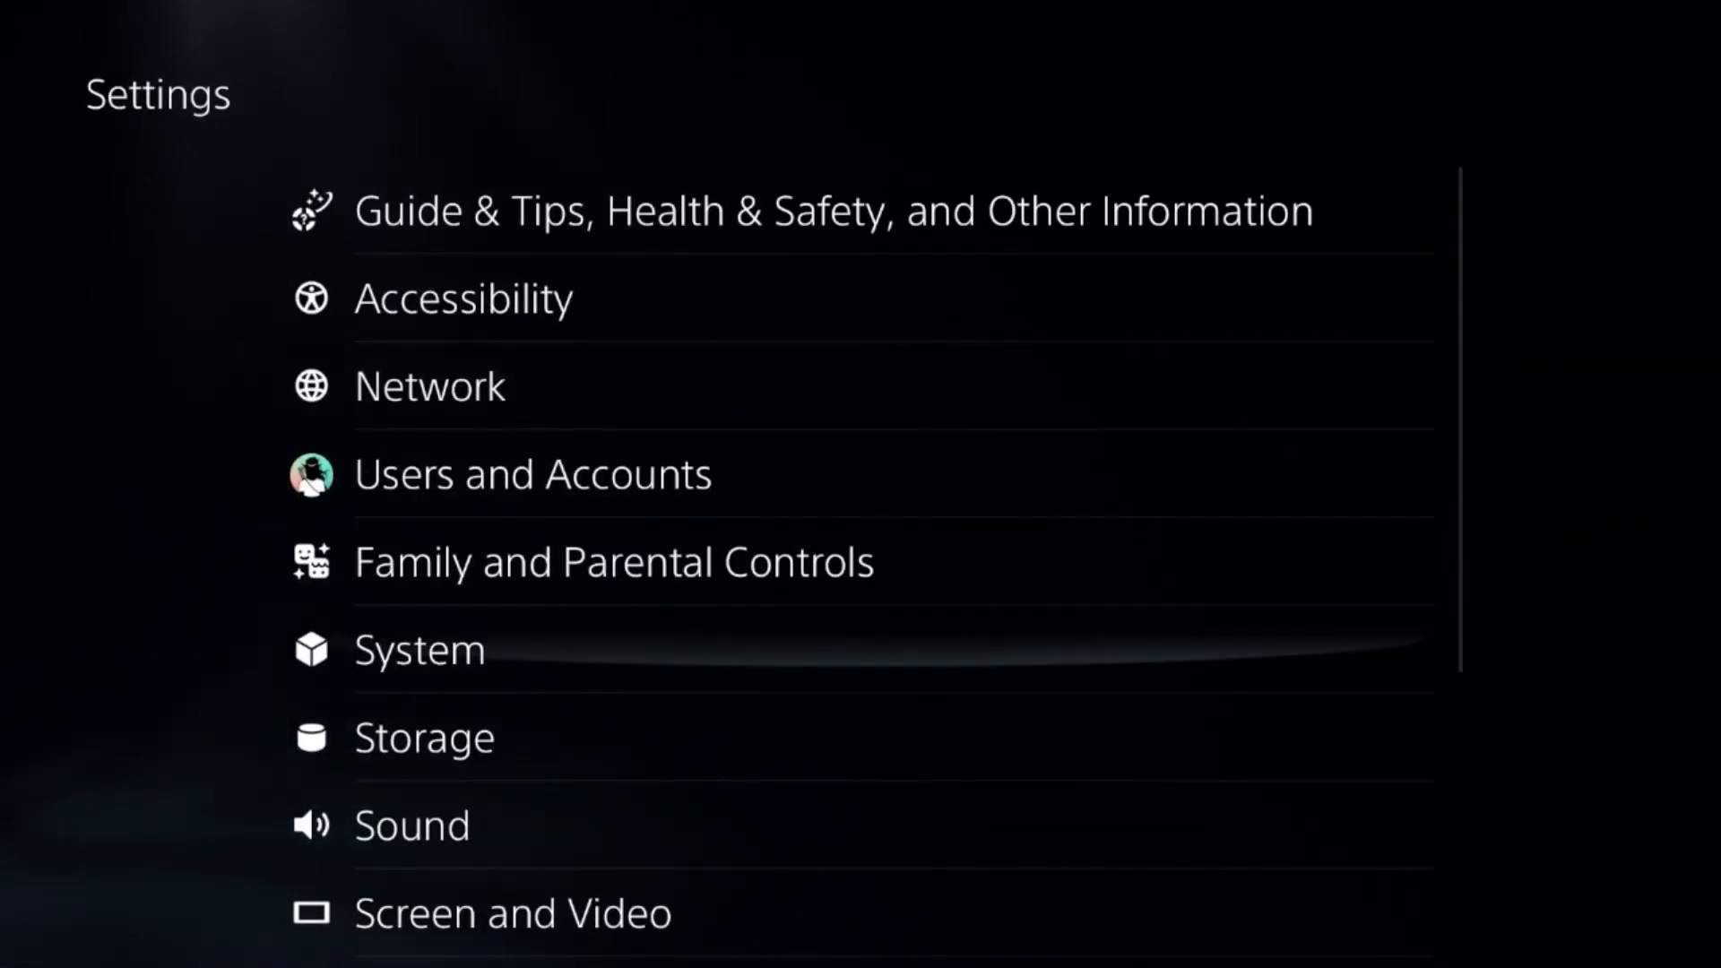
# Enable automatic system software error reporting and reach System Software Update and Settings.
pyautogui.click(420, 649)
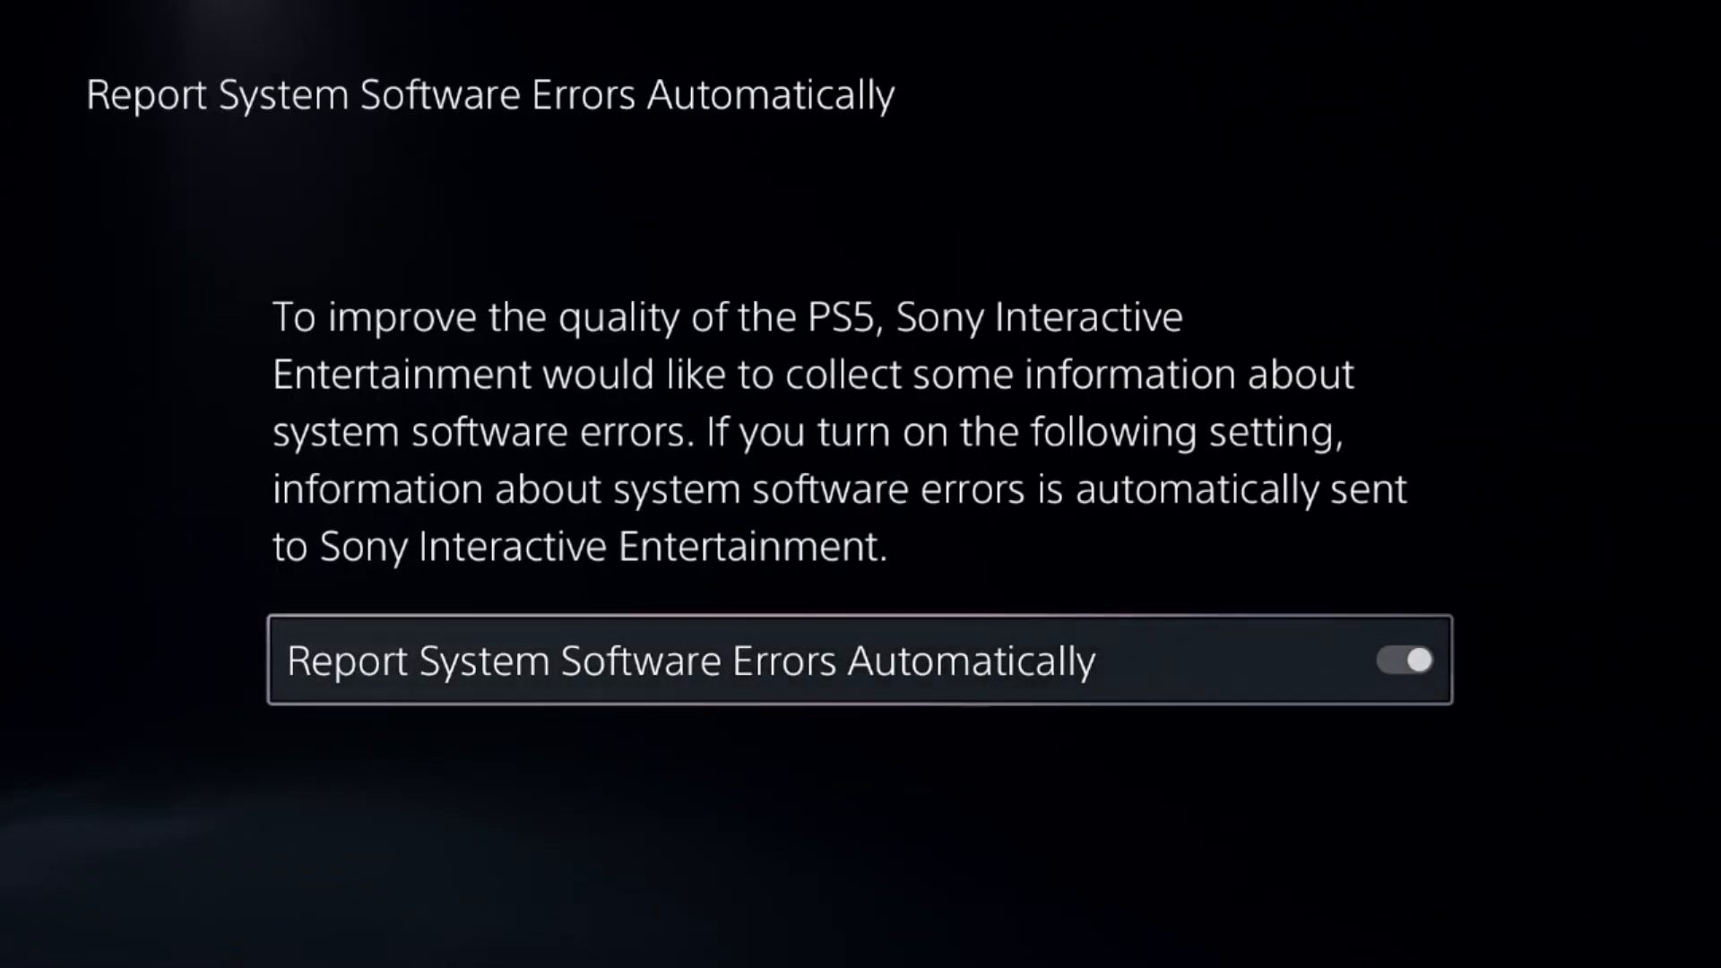
pyautogui.press('Back')
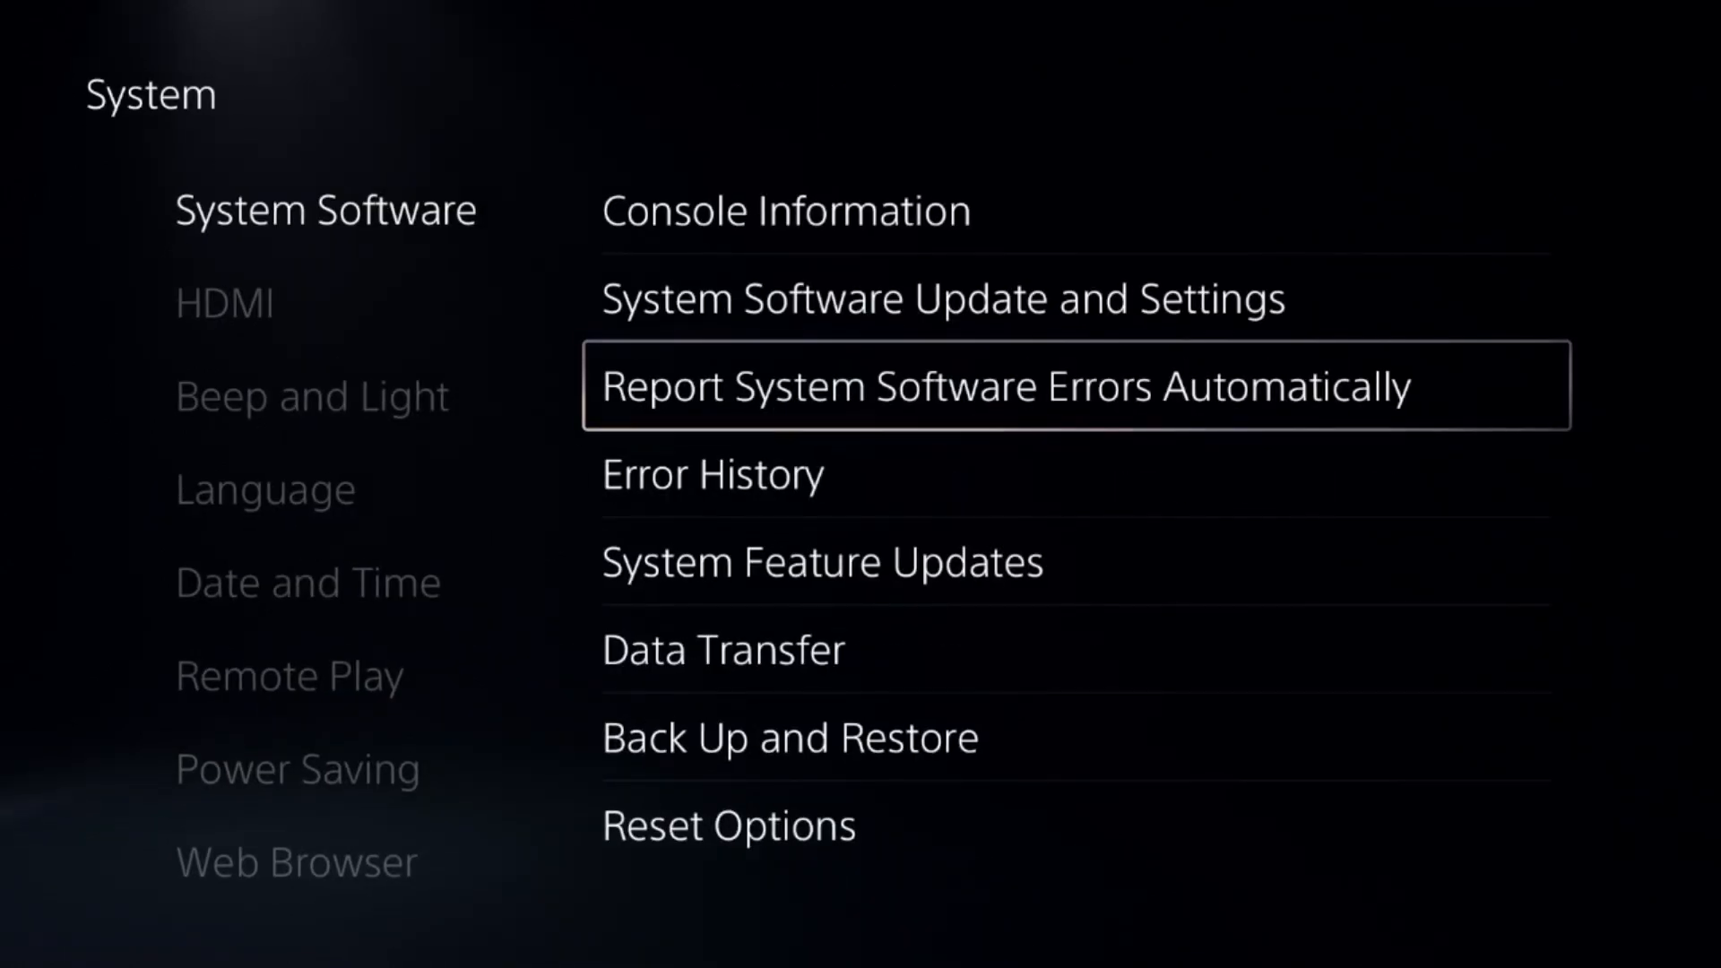
pyautogui.press('Up')
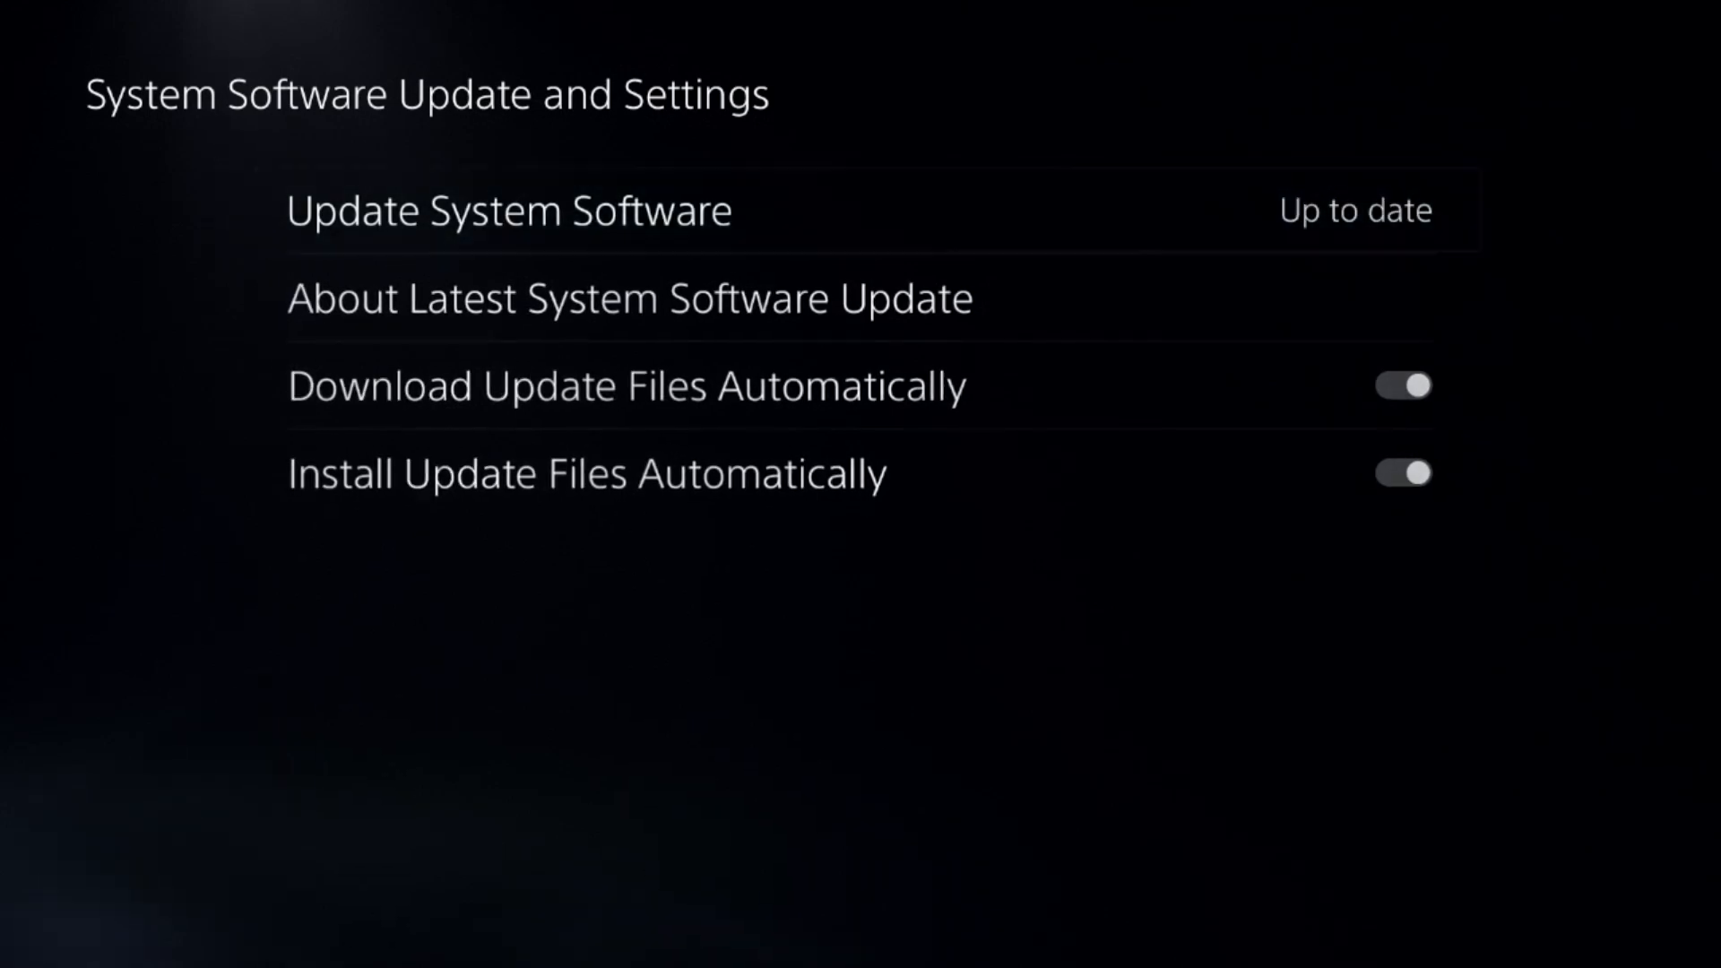
# Check for updates, dismiss the latest-version notice, and show the power options.
pyautogui.click(507, 210)
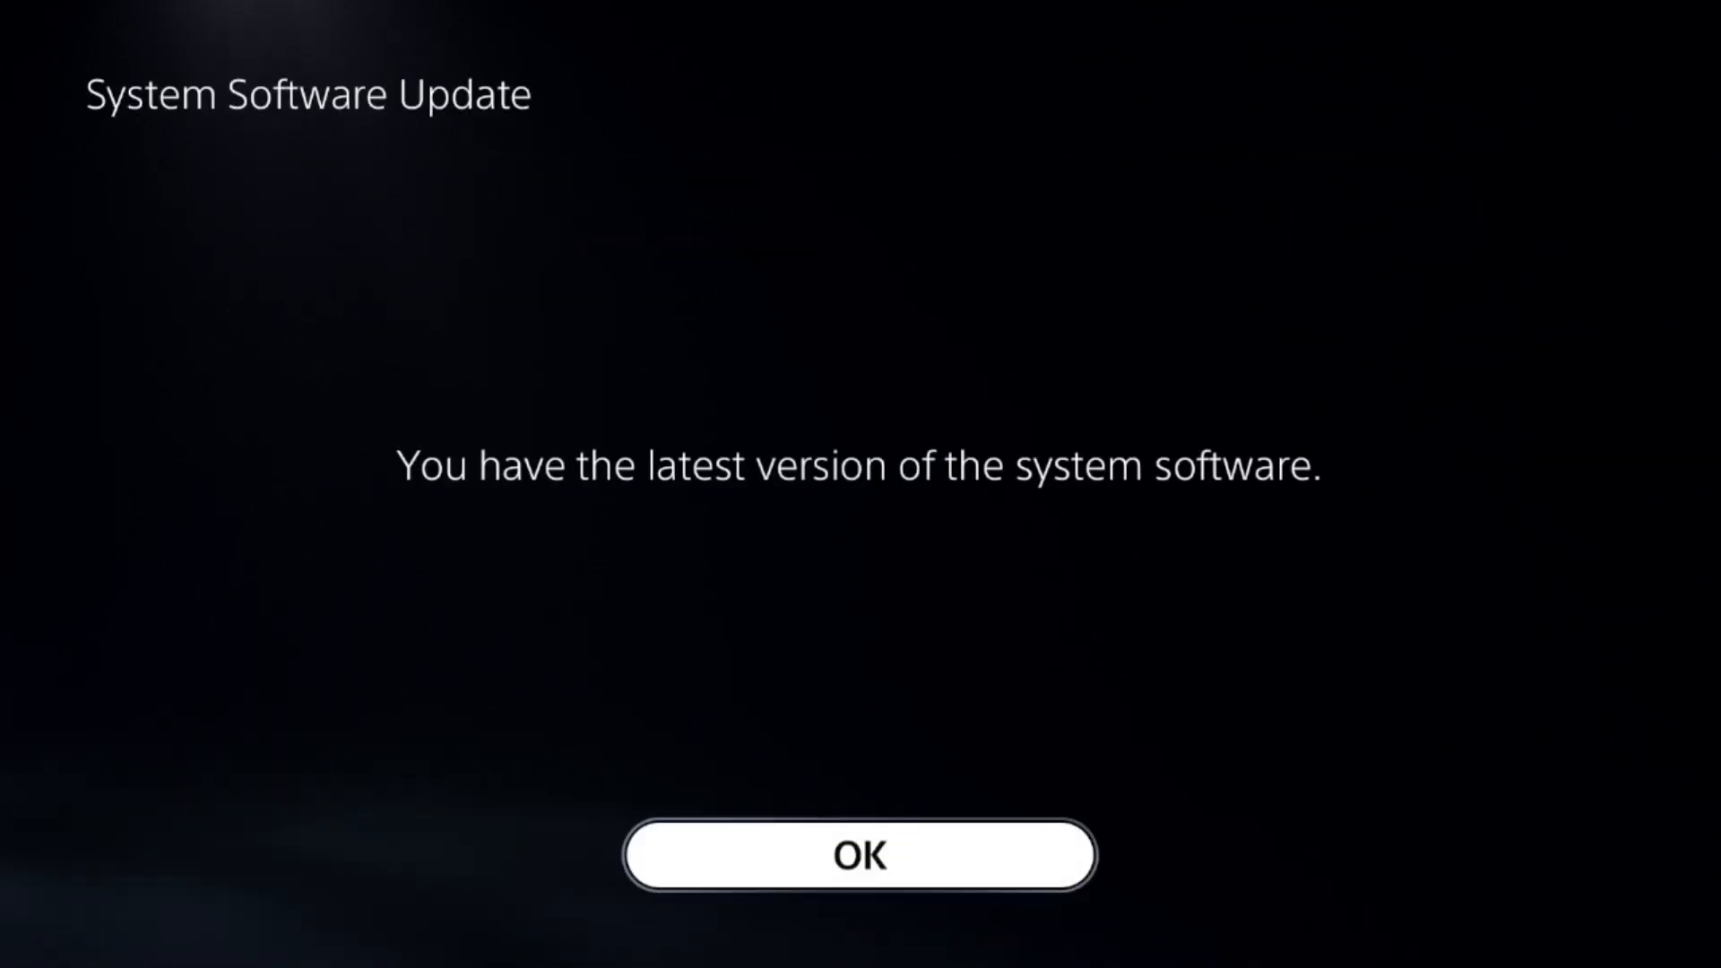
pyautogui.click(859, 855)
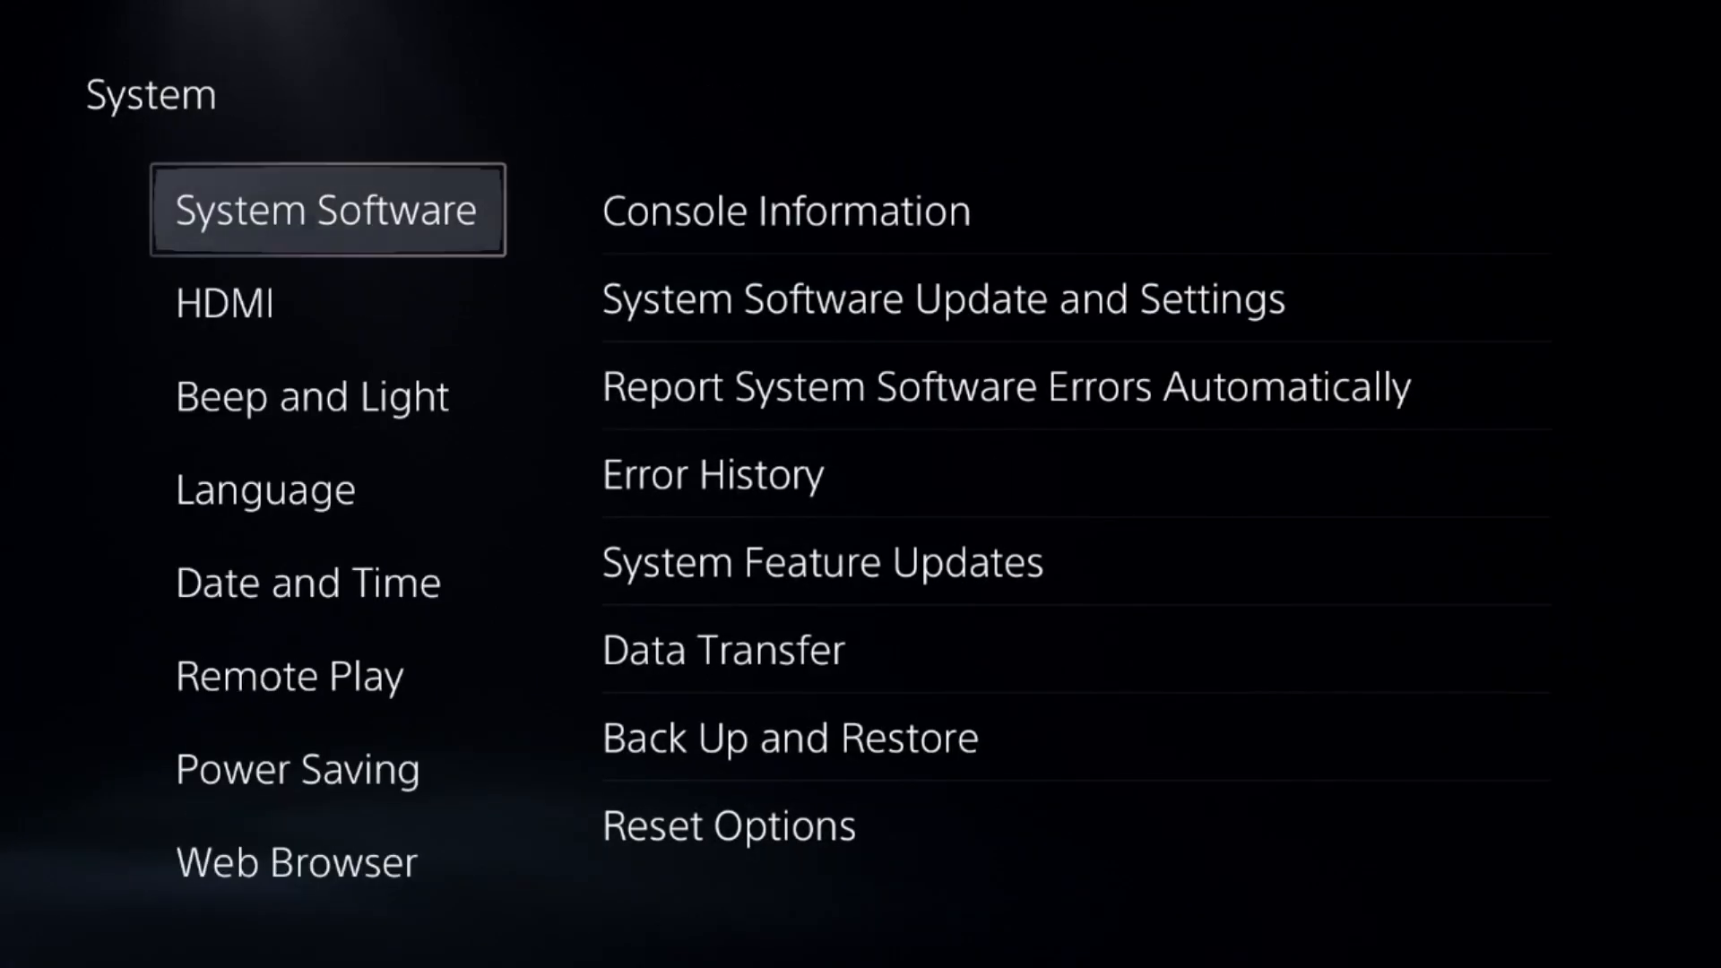
pyautogui.click(1361, 906)
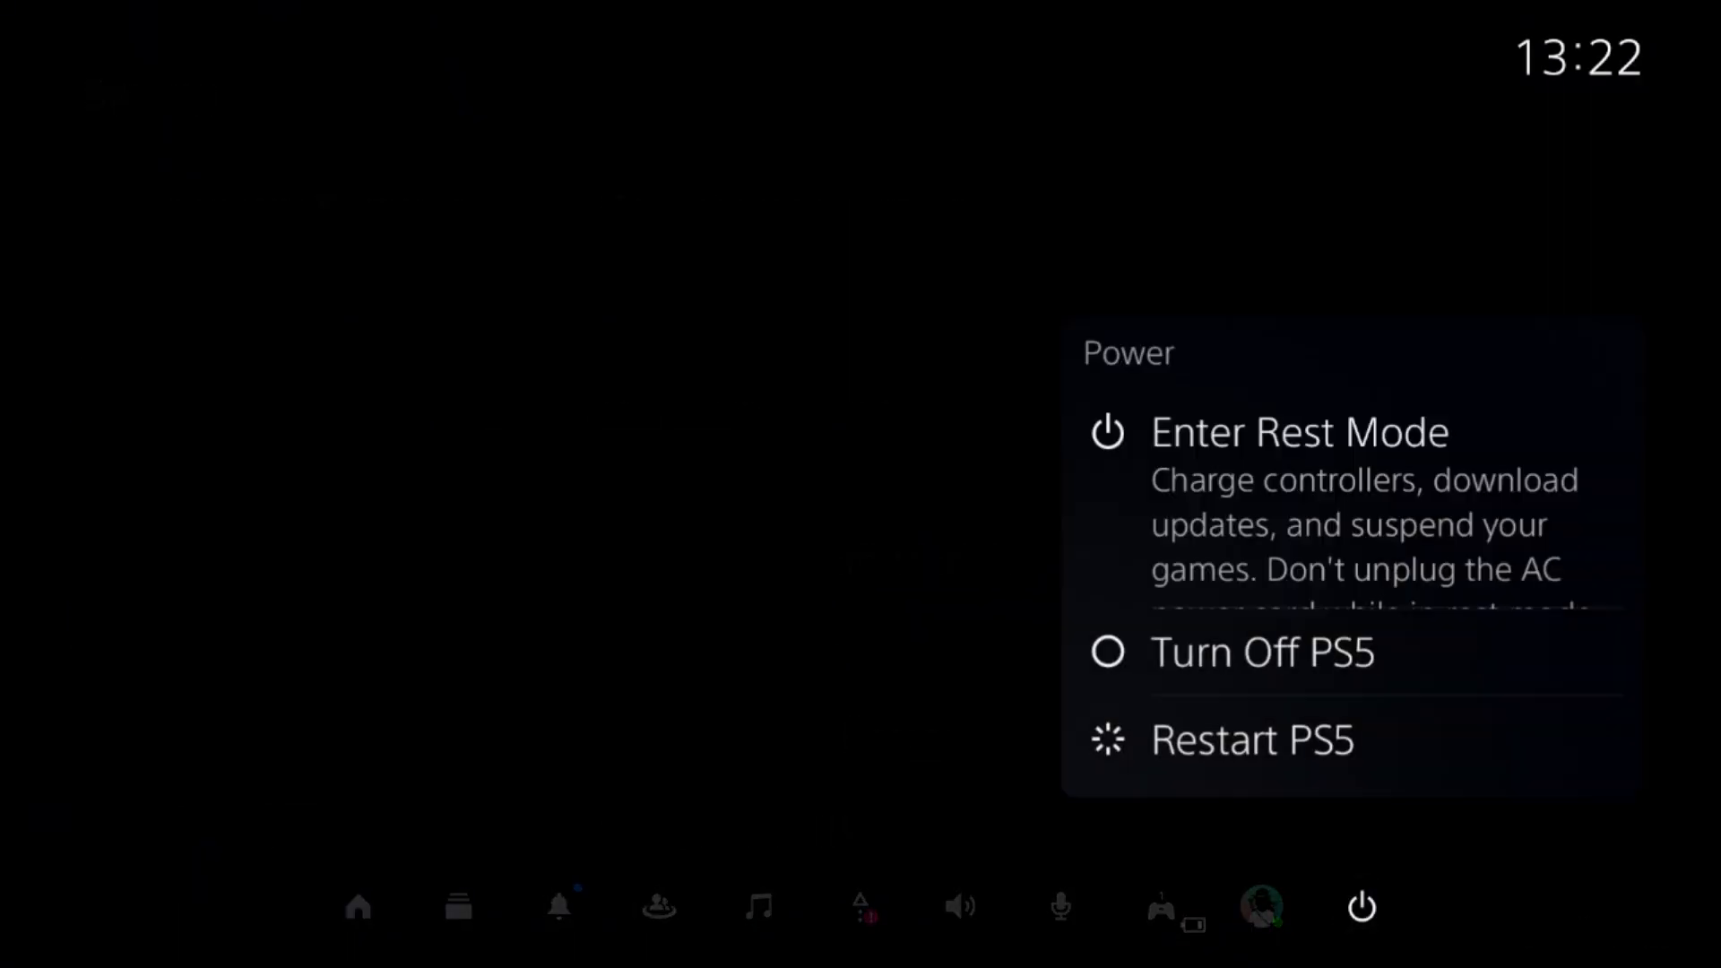